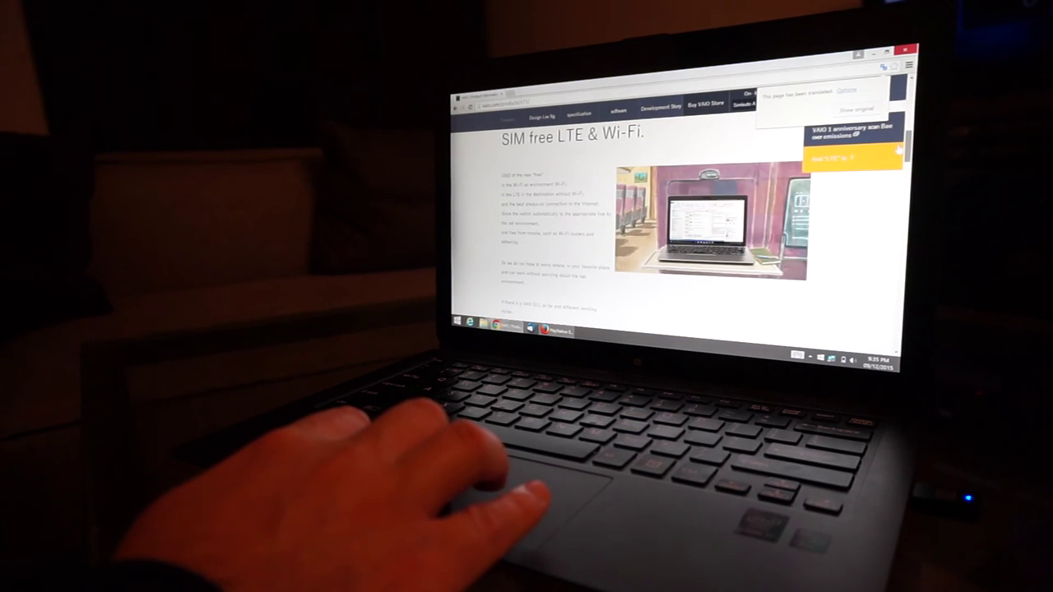
{"action": "scroll", "scroll_direction": "down", "scroll_amount": 3}
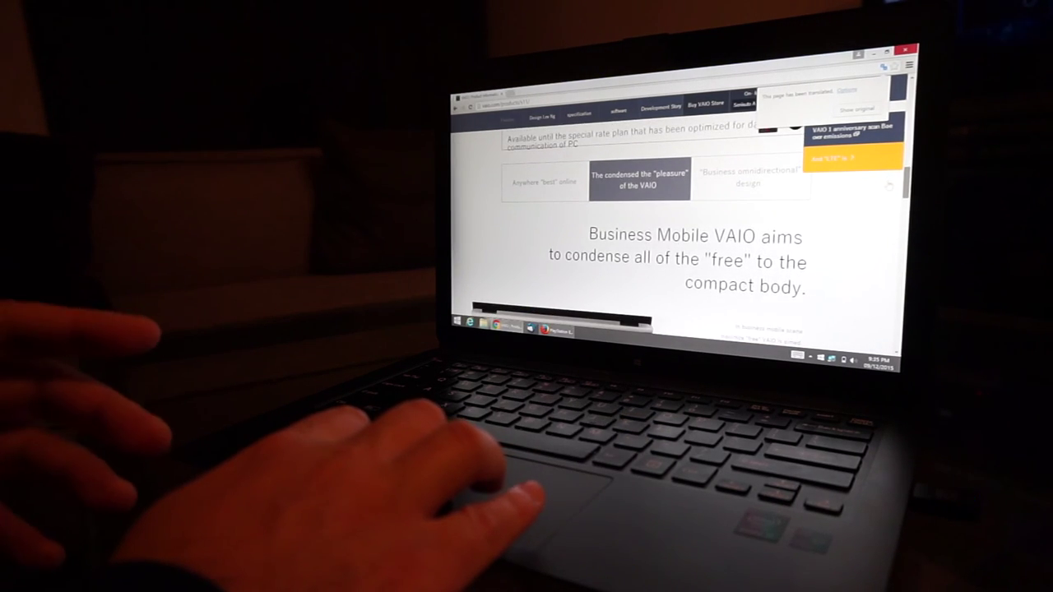